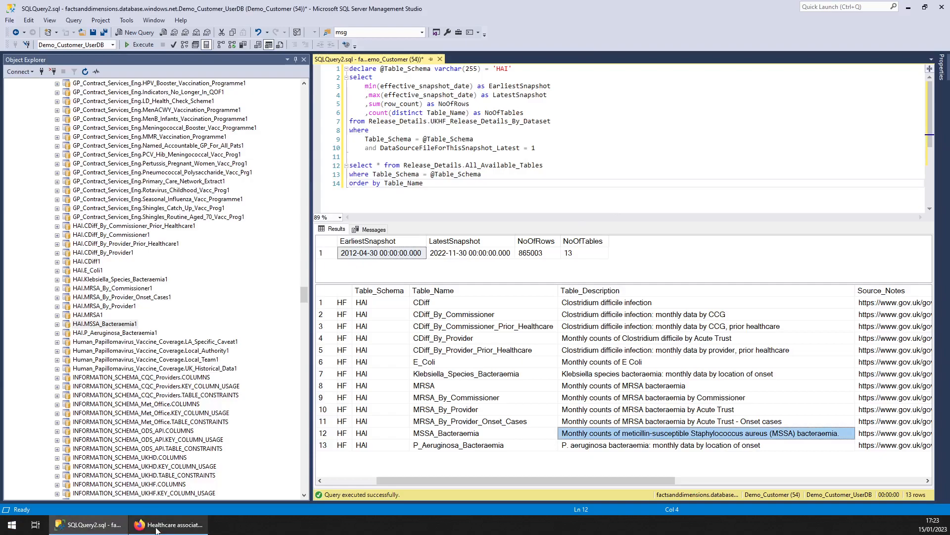
Review the HCAI guidance page and return to the release summary results
click(171, 524)
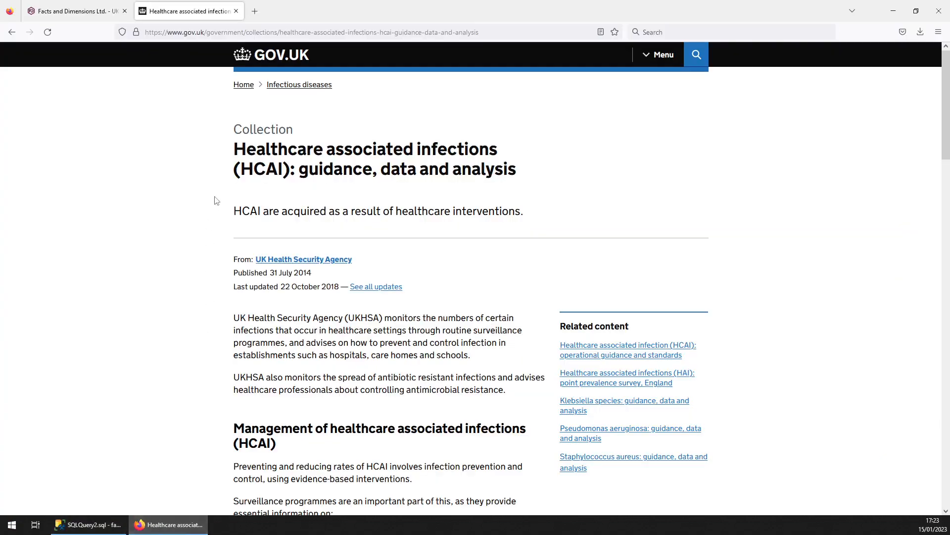
mouse_move(232, 178)
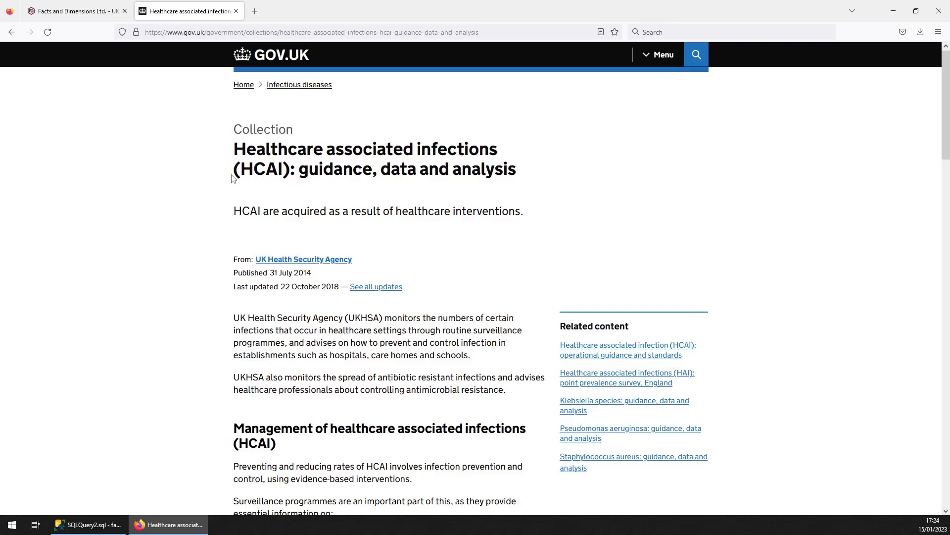
click(87, 524)
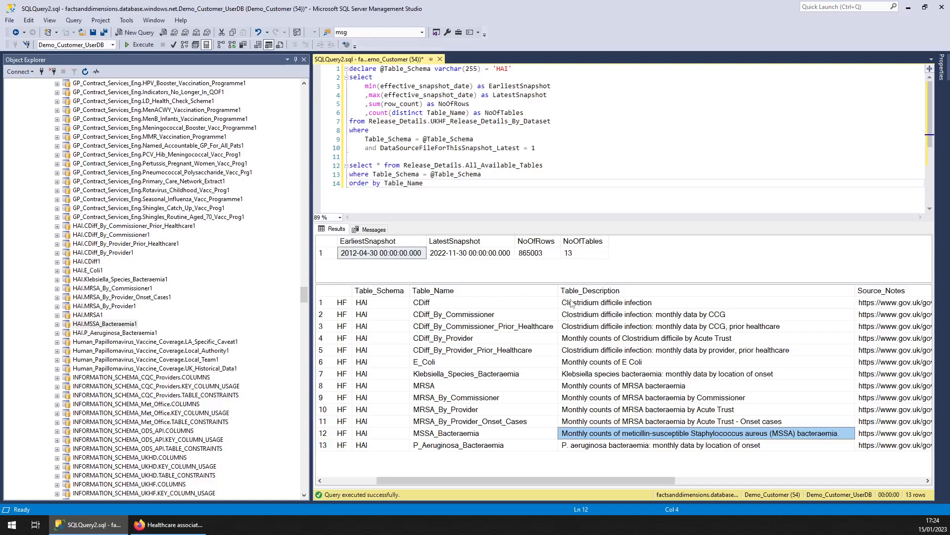
mouse_move(474, 366)
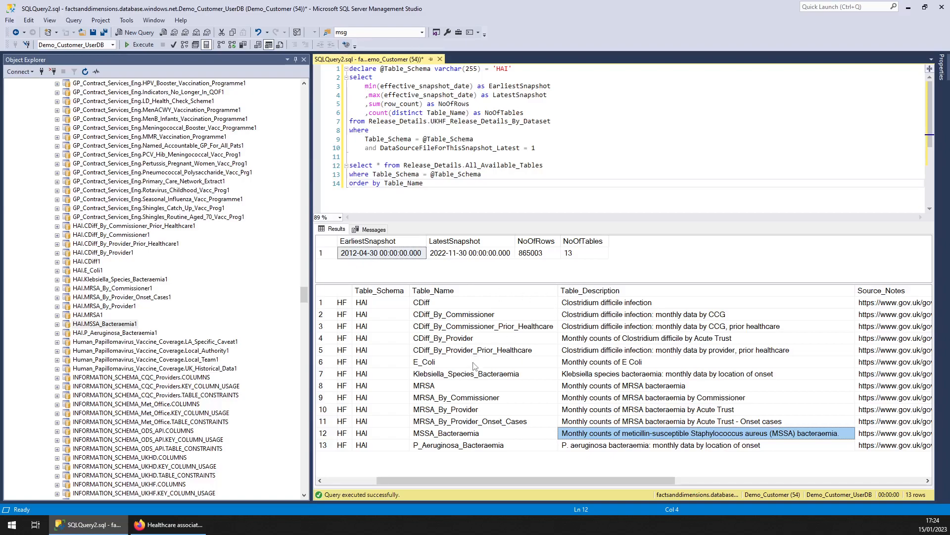
Point out the E_Coli, MRSA, MSSA_Bacteraemia and P_Aeruginosa_Bacteraemia tables in the summary
click(423, 361)
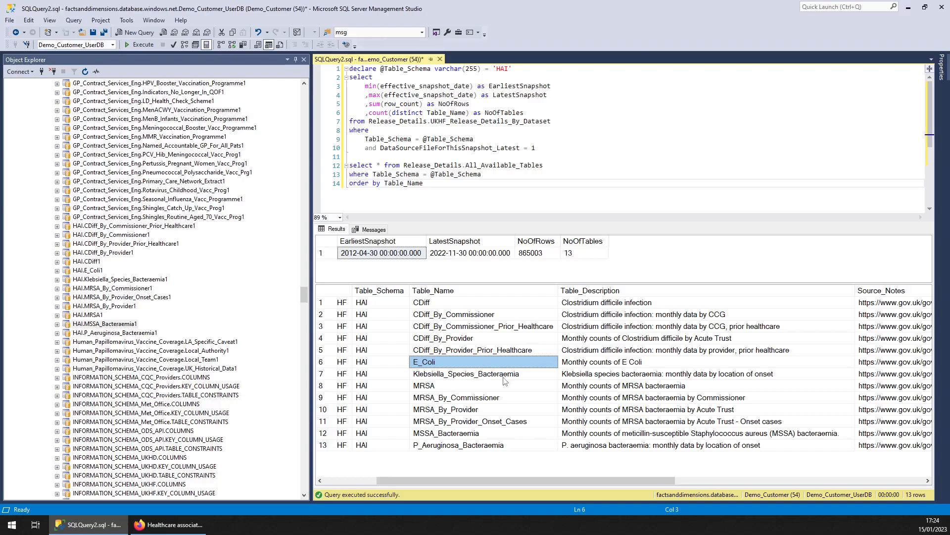
click(424, 385)
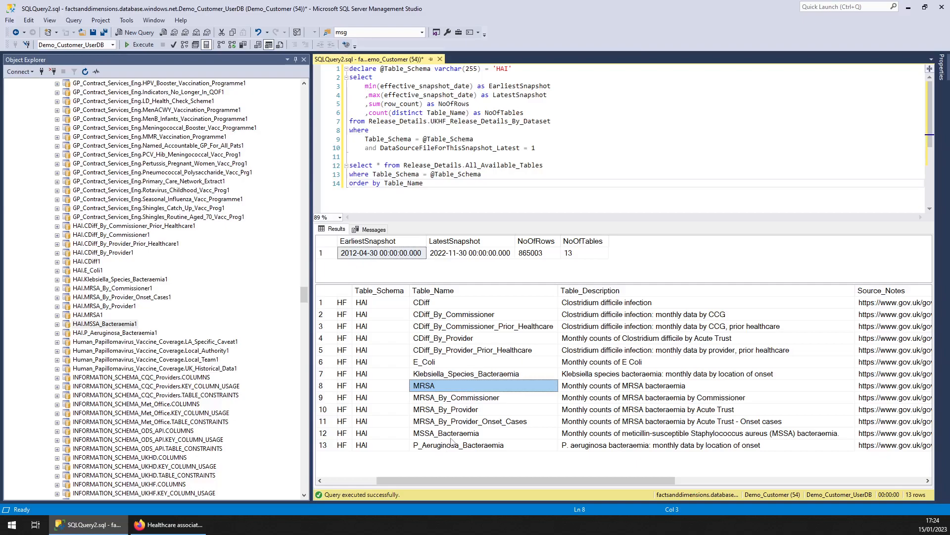
click(446, 433)
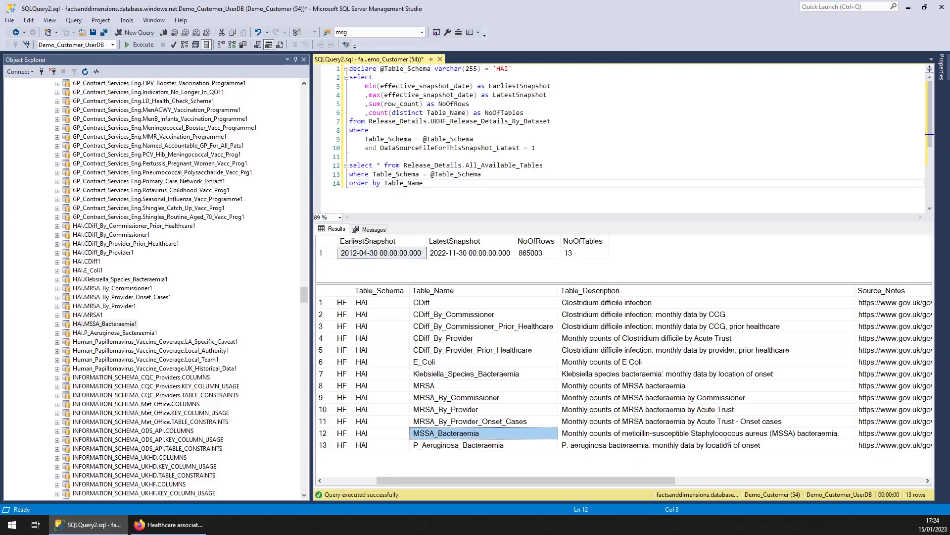
mouse_move(767, 439)
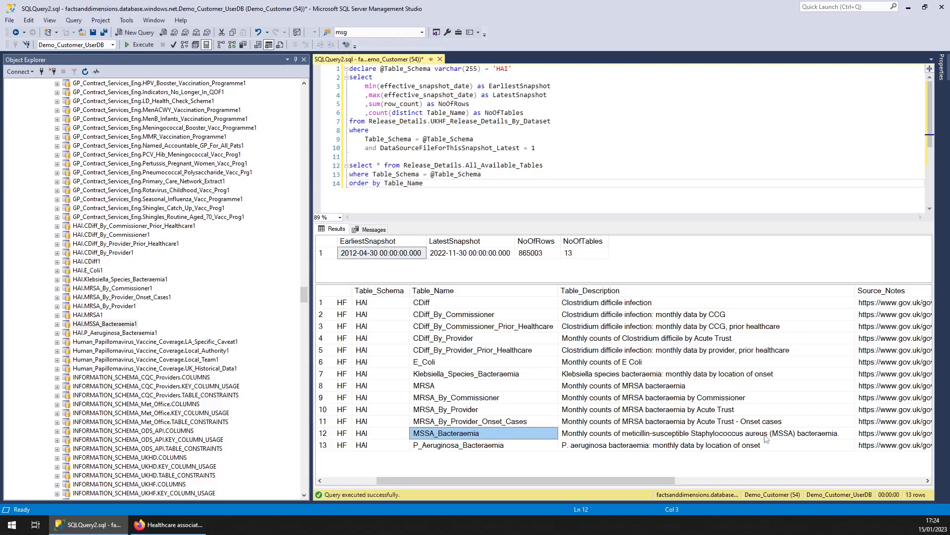
mouse_move(551, 437)
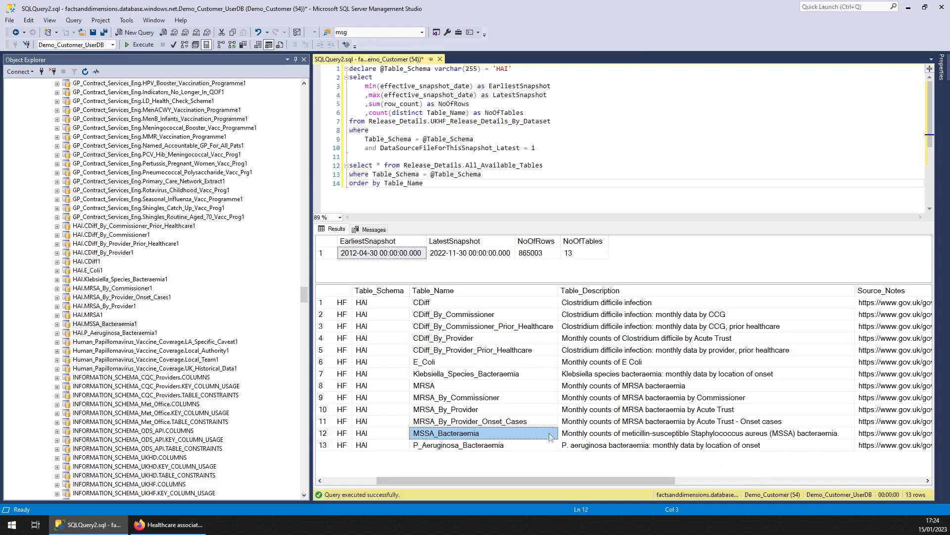
mouse_move(511, 442)
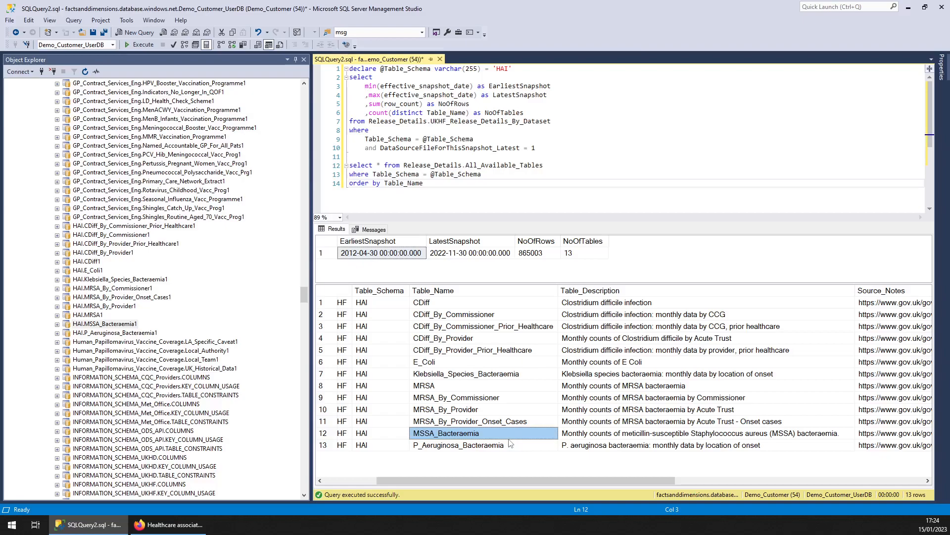
click(458, 445)
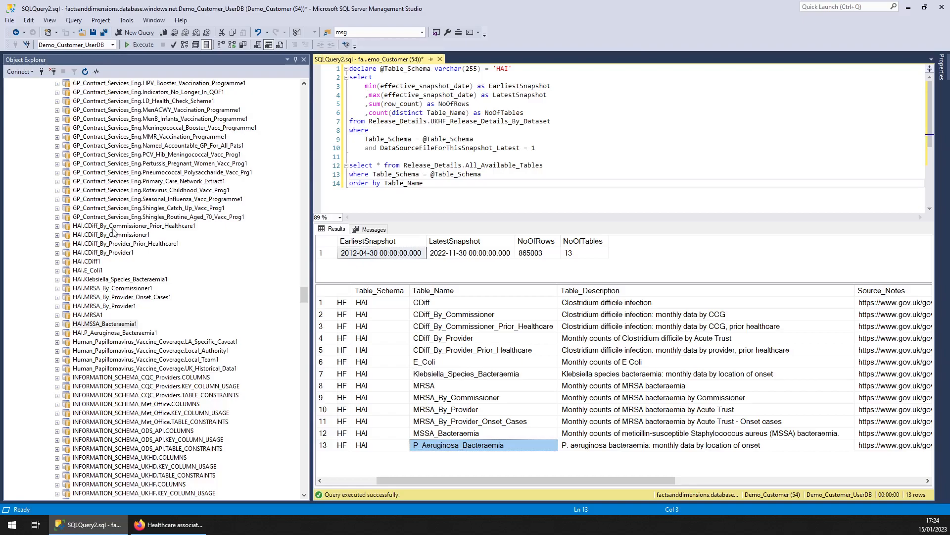
Query the seven distinct Type values of CDiff_By_Commissioner_Prior_Healthcare, then select CDiff_By_Commissioner
right_click(133, 226)
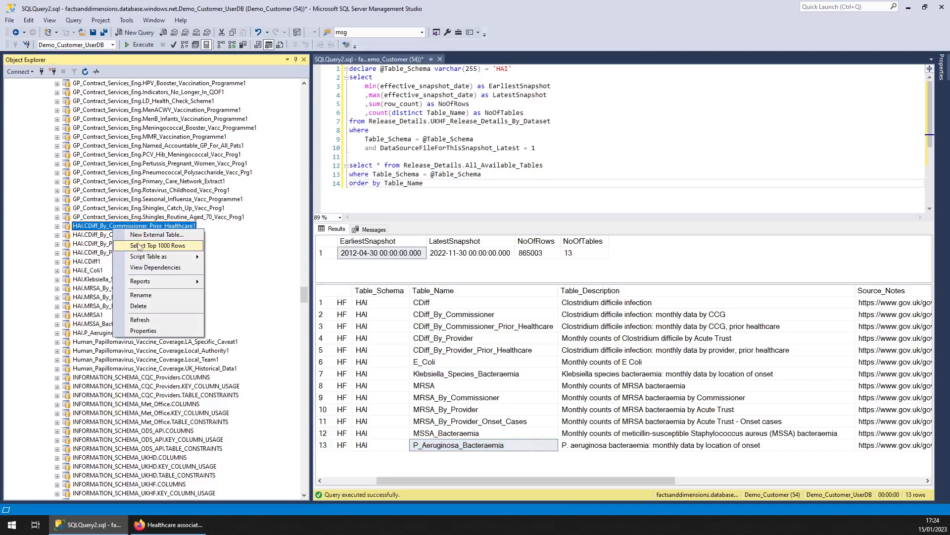
click(156, 245)
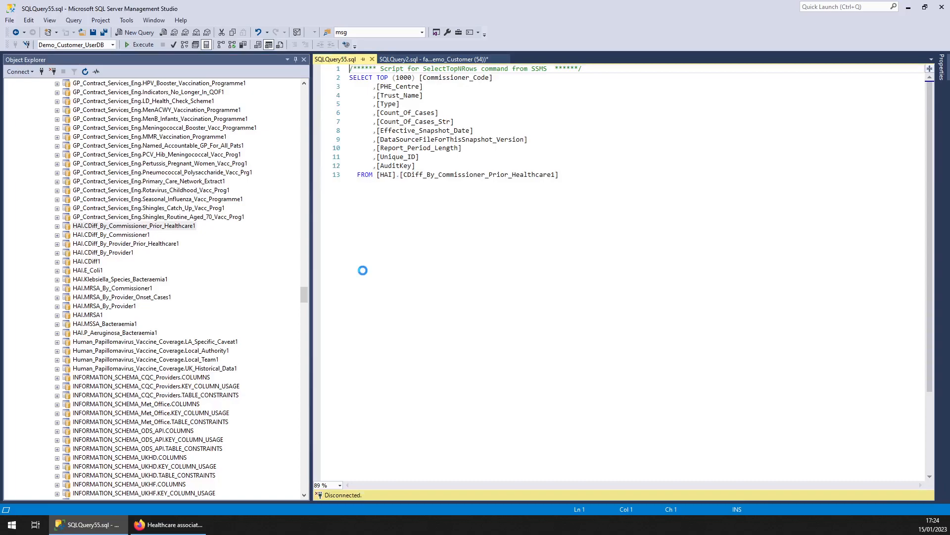
click(138, 44)
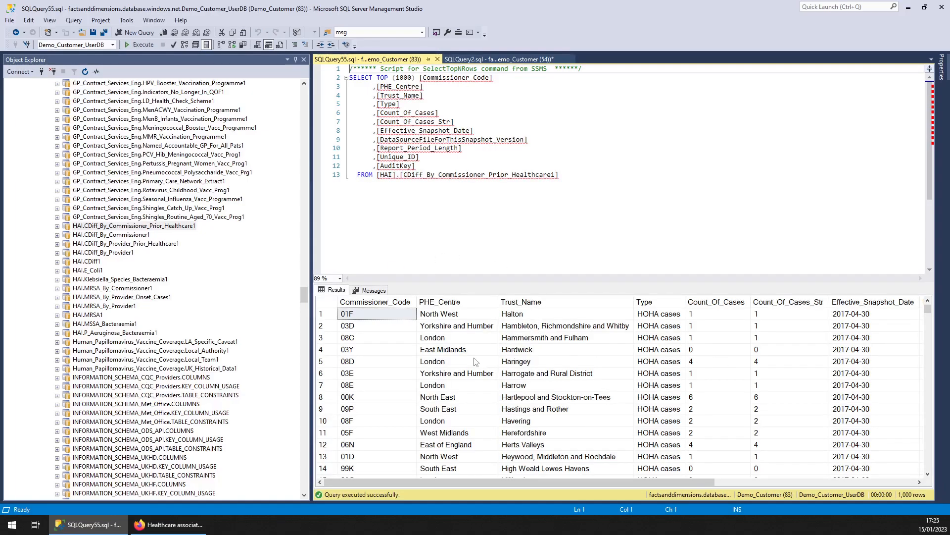
mouse_move(593, 259)
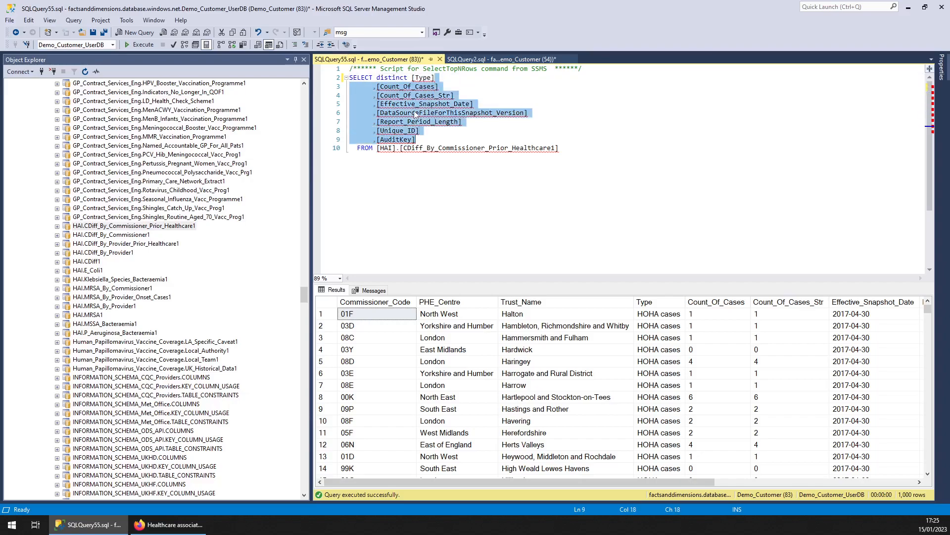
click(138, 43)
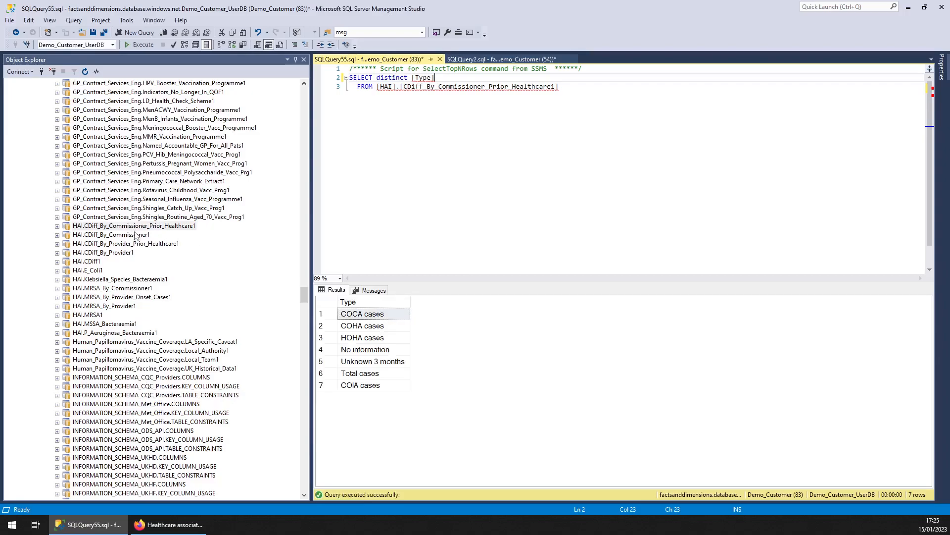
click(116, 234)
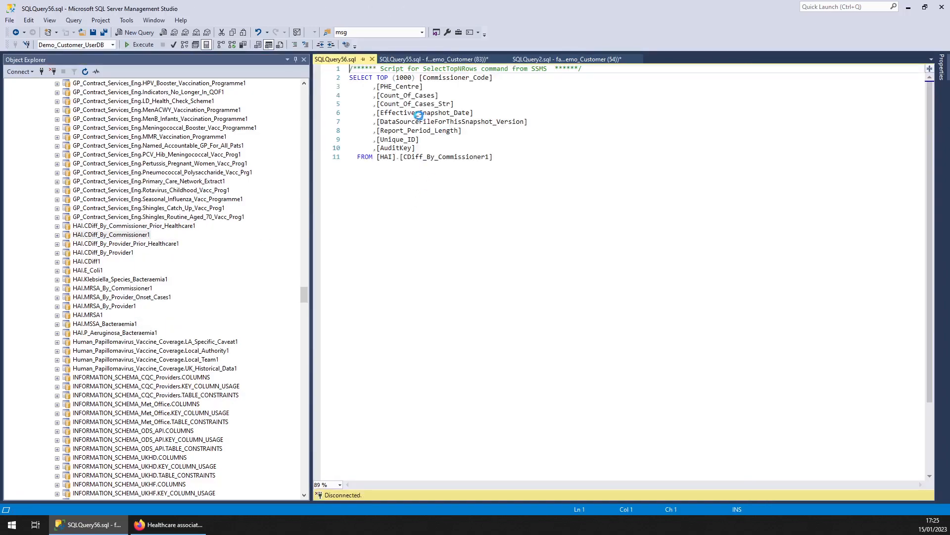
Return CDiff_By_Commissioner rows and the seven distinct Type values of CDiff_By_Provider_Prior_Healthcare
click(142, 44)
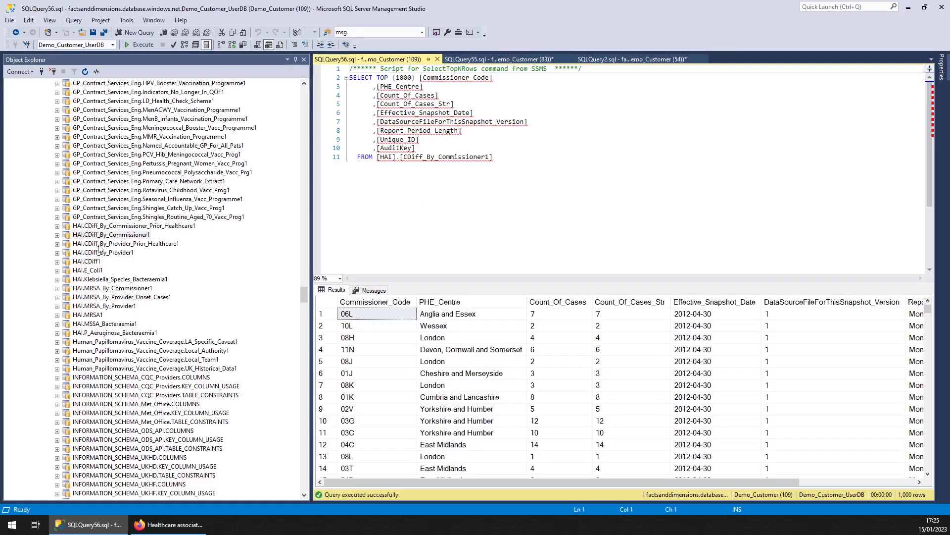
click(125, 244)
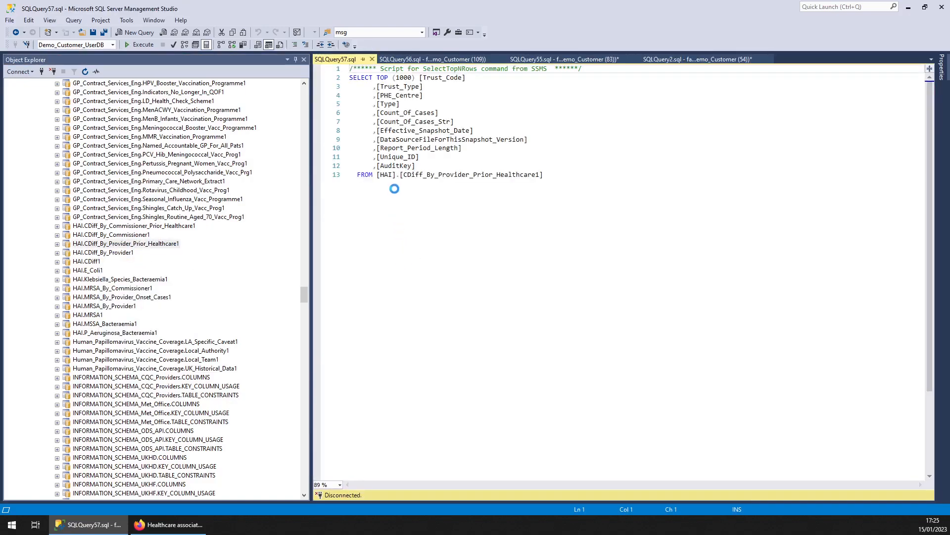
click(140, 45)
text(SELECT distinct [Type)
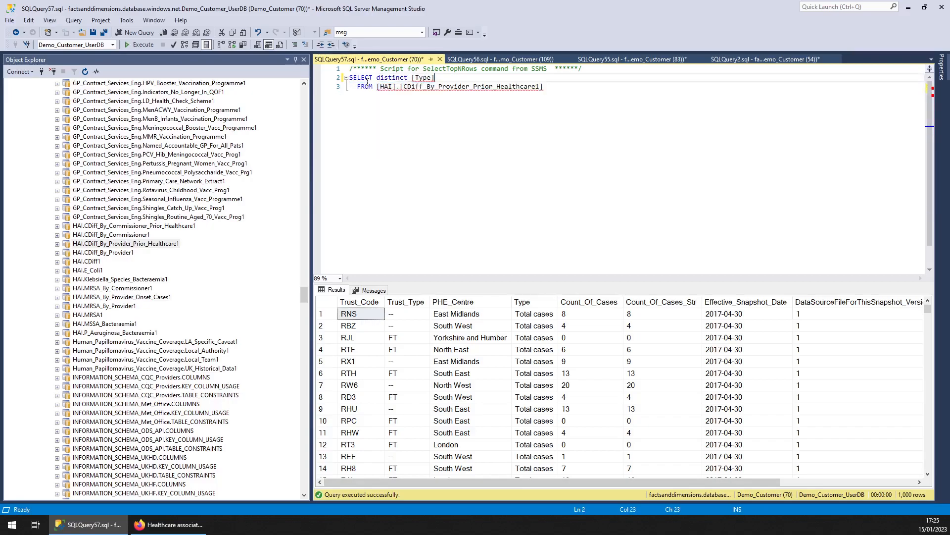
click(142, 44)
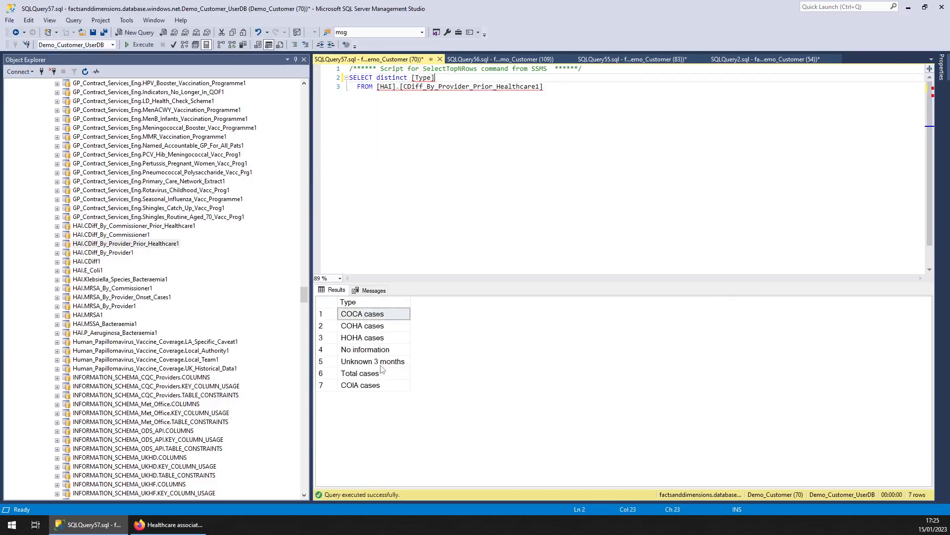
Query distinct Assigned on CDiff_By_Provider, returning only Trust Assigned Cases
right_click(103, 252)
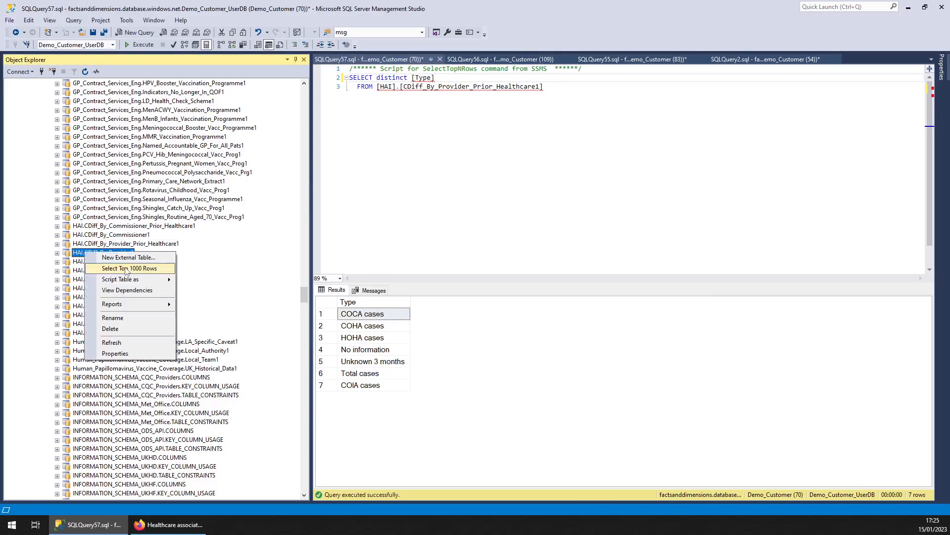
click(129, 269)
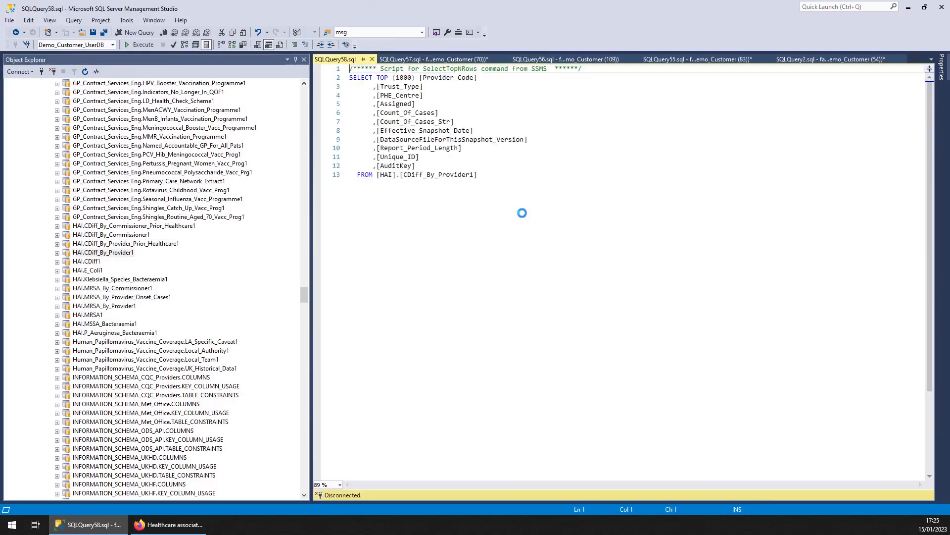
click(138, 45)
text(SELECT distinct [Assigned)
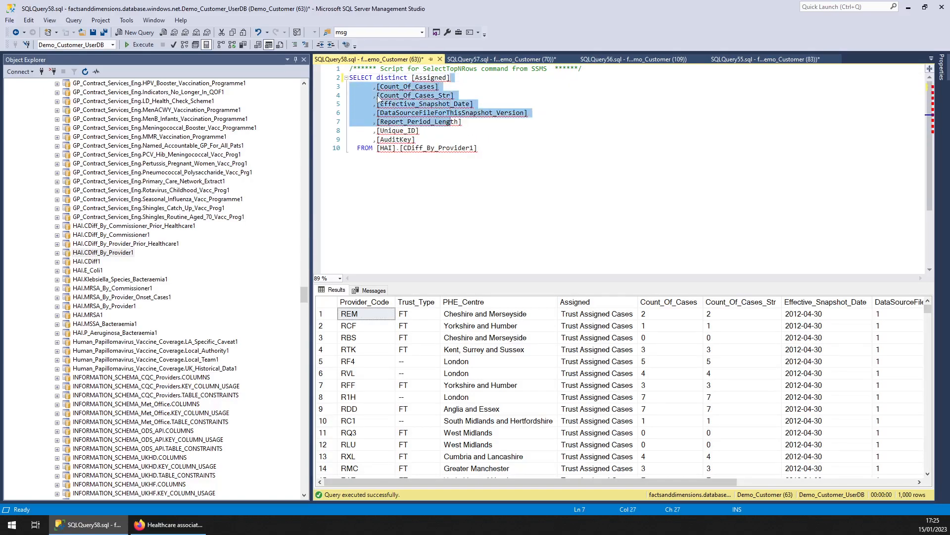
key(Delete)
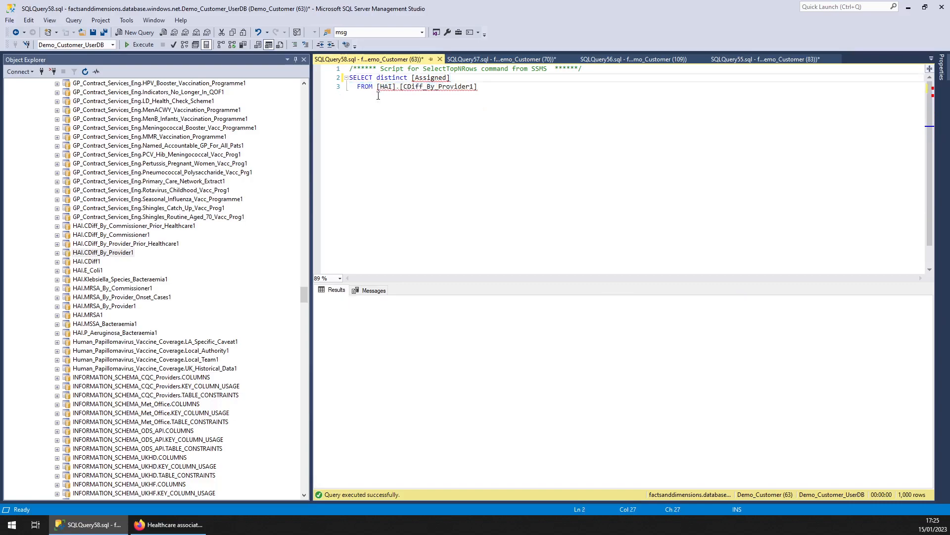
click(143, 44)
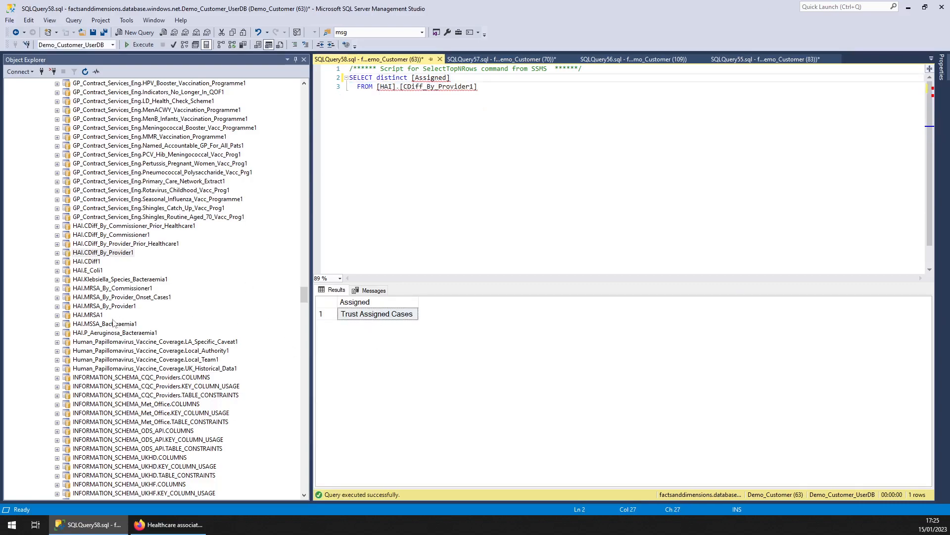
Query the 14 distinct Metric values of HAI.CDiff1 and pick the E_Coli1 table
right_click(86, 261)
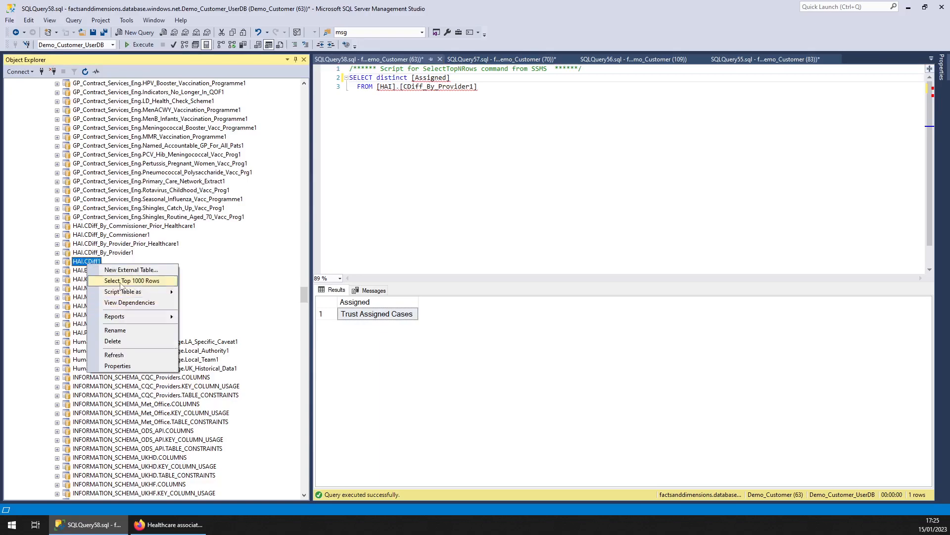
click(132, 280)
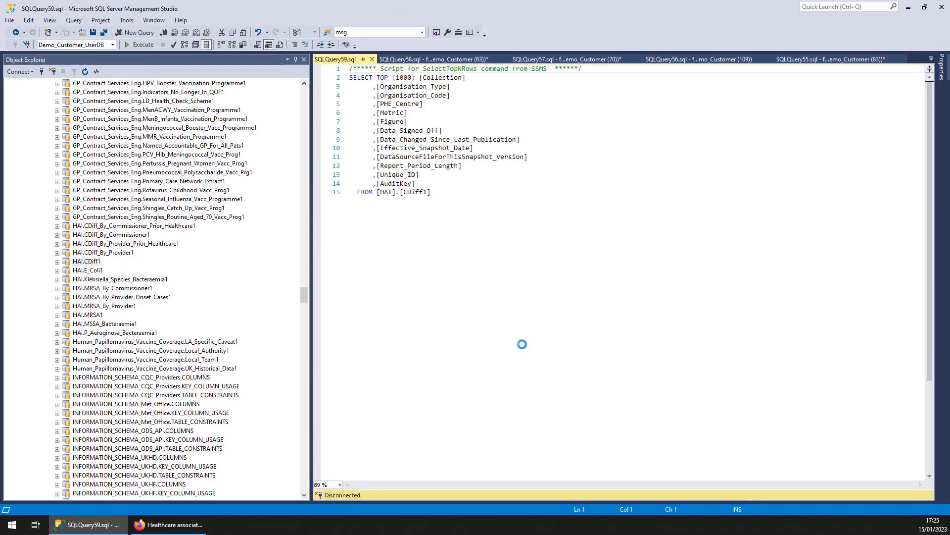
click(138, 44)
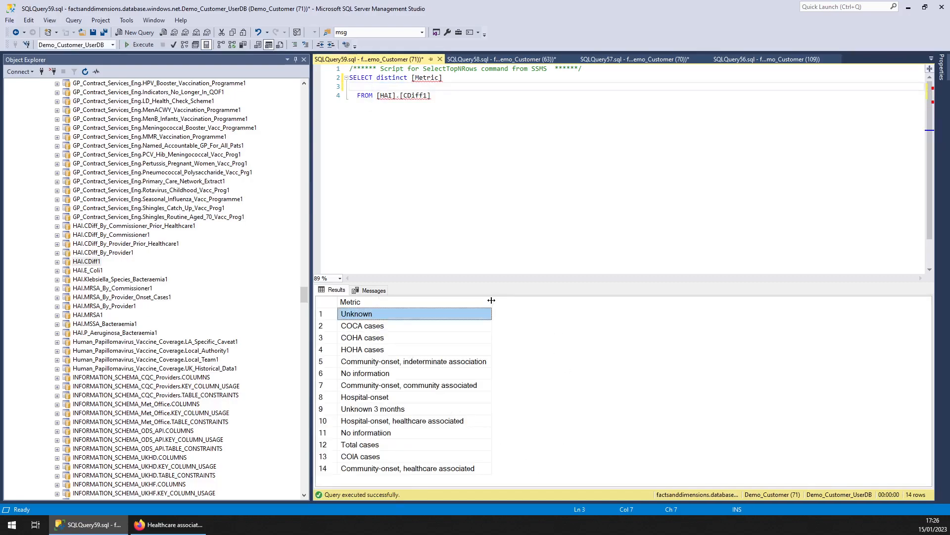
click(88, 269)
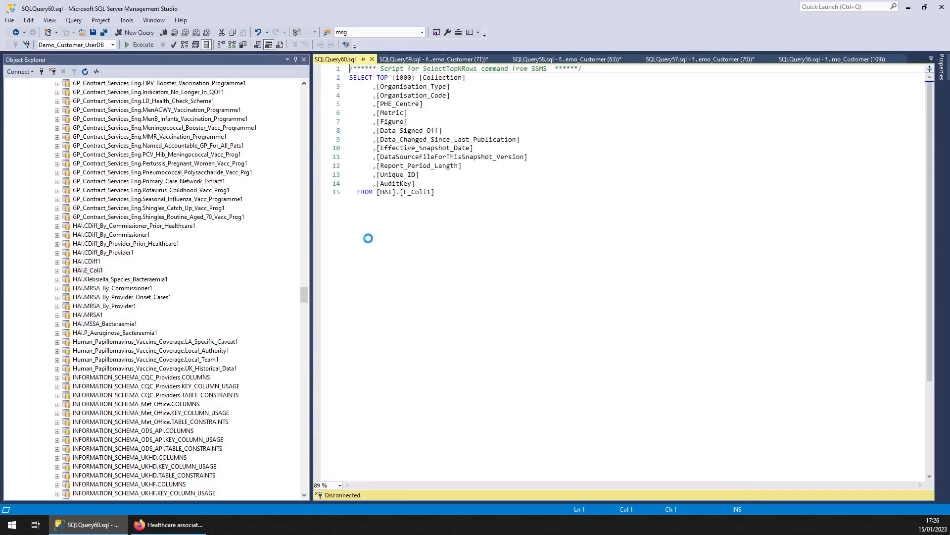
Query E_Coli1's 10 distinct Metric values and compare them with the CDiff1 results
click(139, 44)
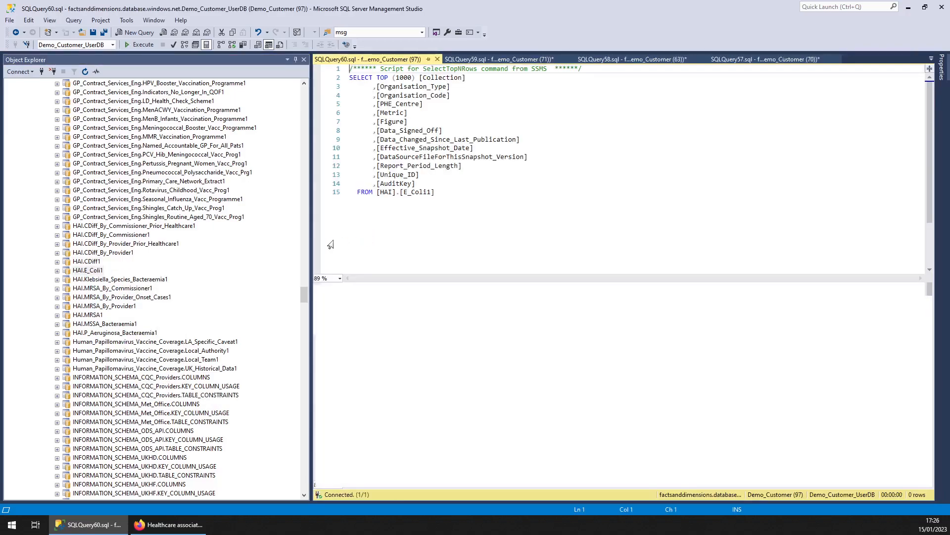
click(143, 45)
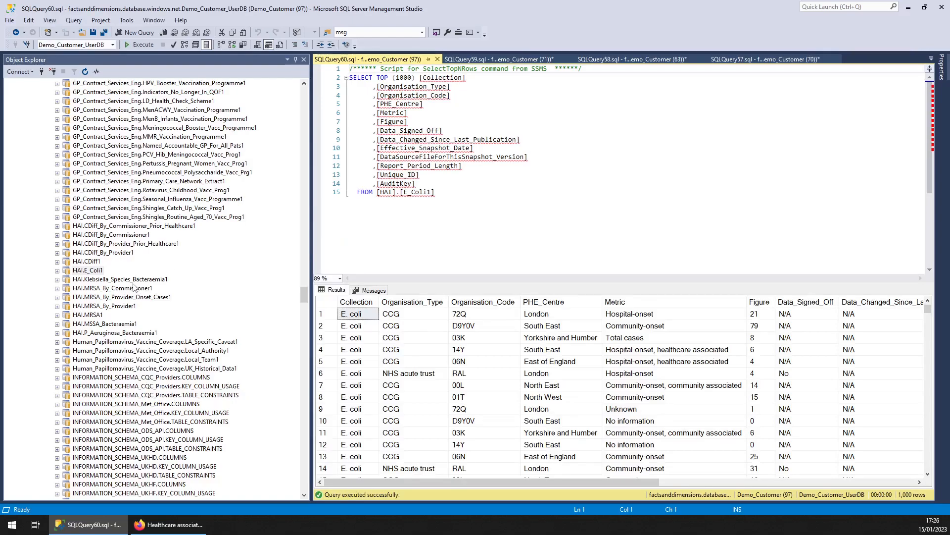
click(434, 191)
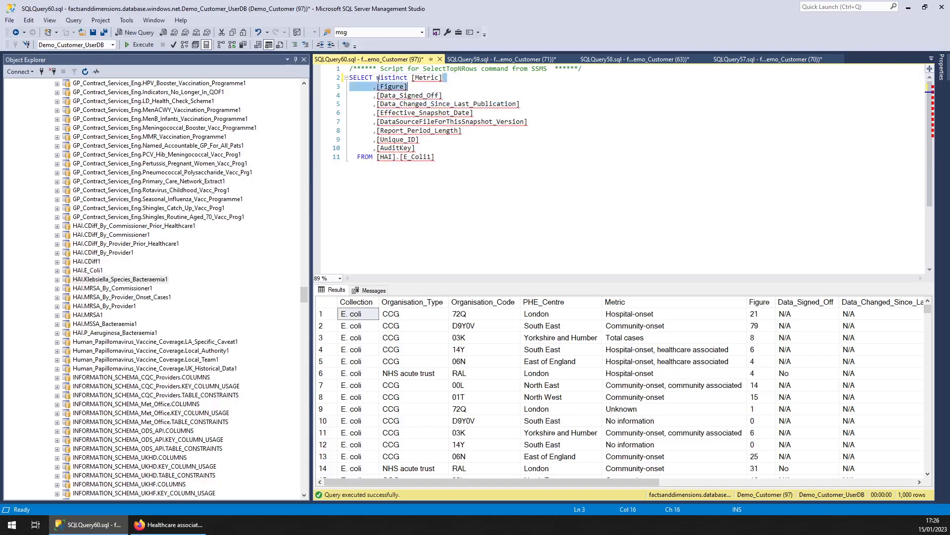
click(139, 44)
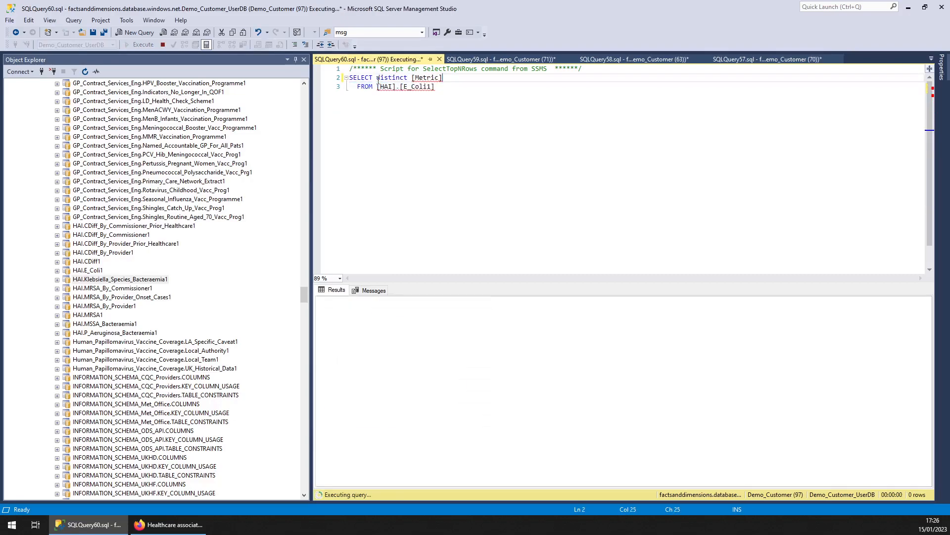
click(497, 58)
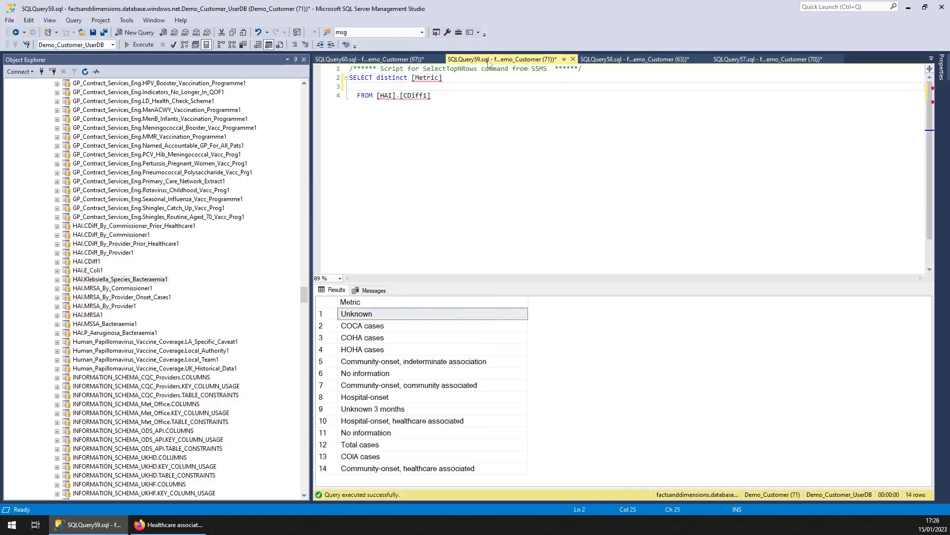
click(362, 59)
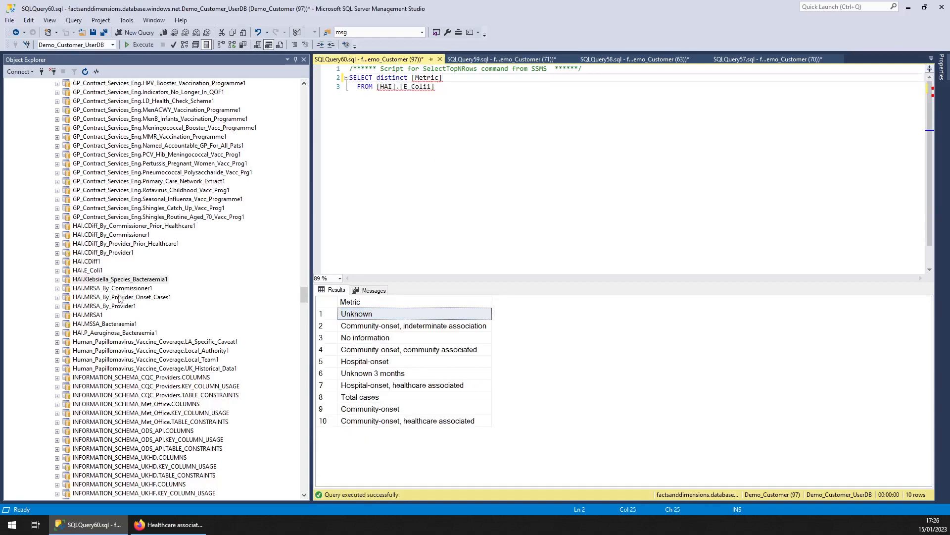
Return the top 1000 rows of MRSA_By_Commissioner1
right_click(113, 287)
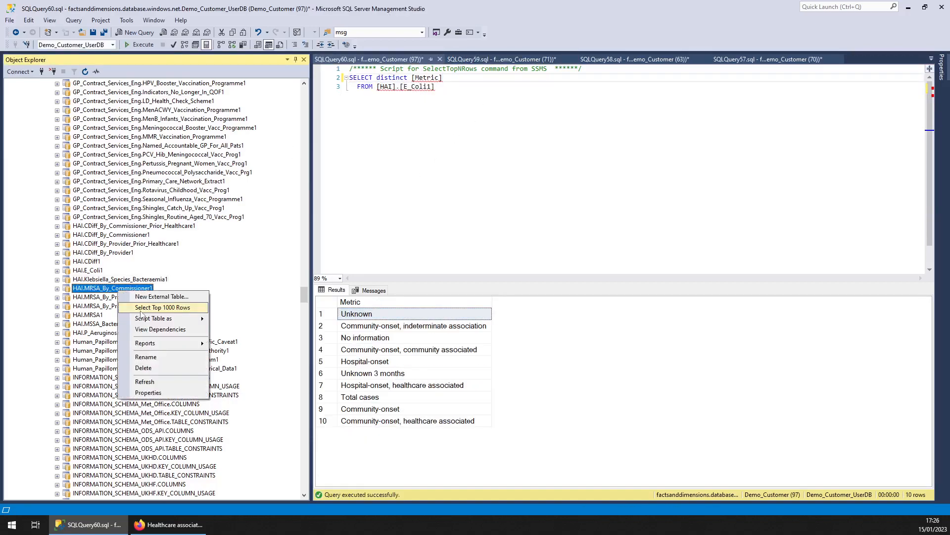
click(156, 307)
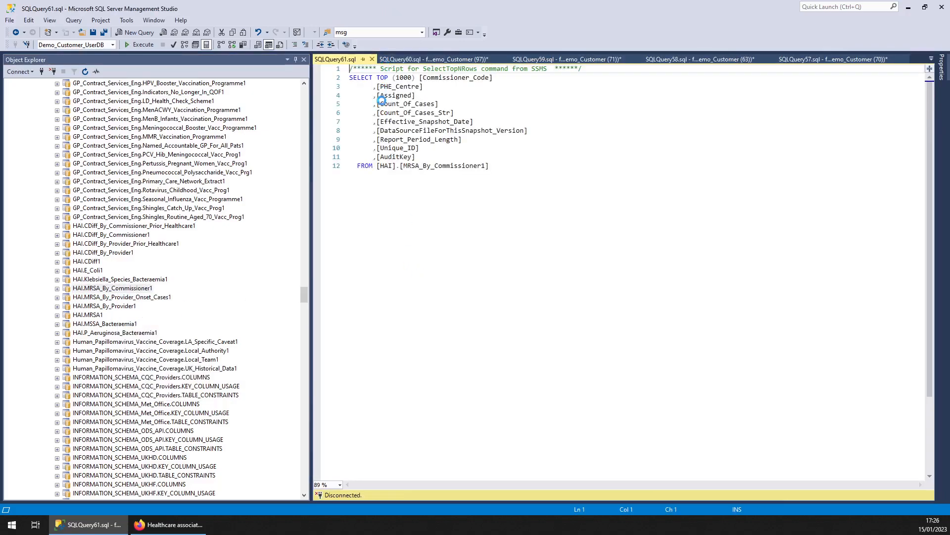
click(143, 44)
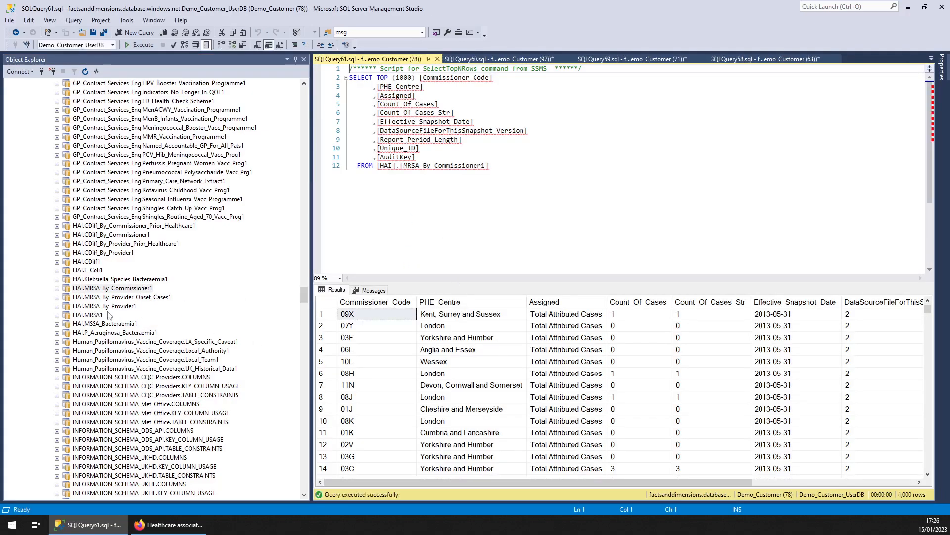
Query MRSA_By_Provider_Onset_Cases1's three distinct Type values: Hospital, Community, Total
click(122, 296)
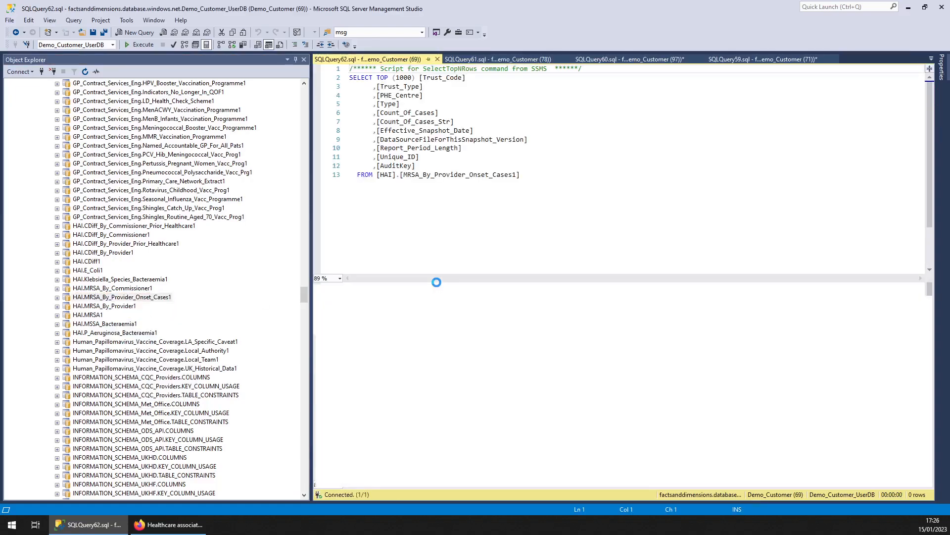
click(139, 45)
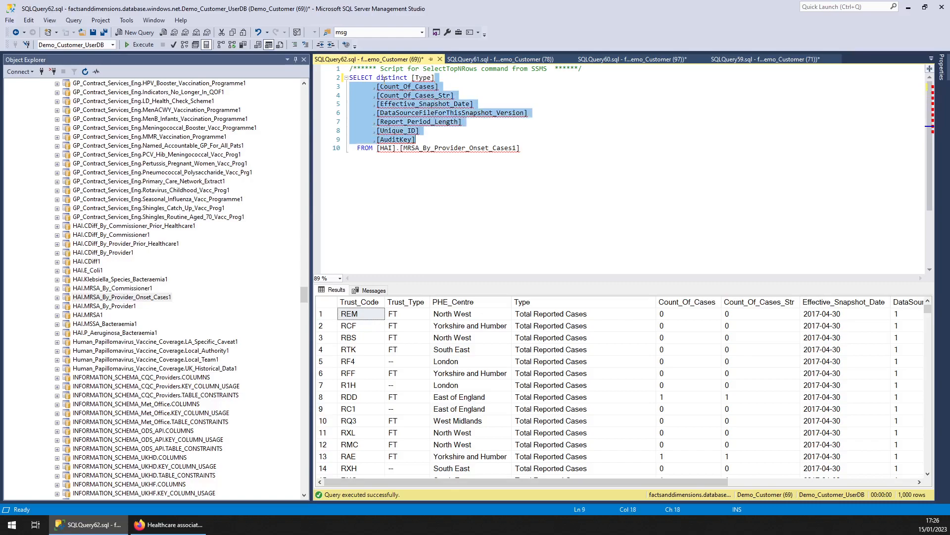
click(139, 45)
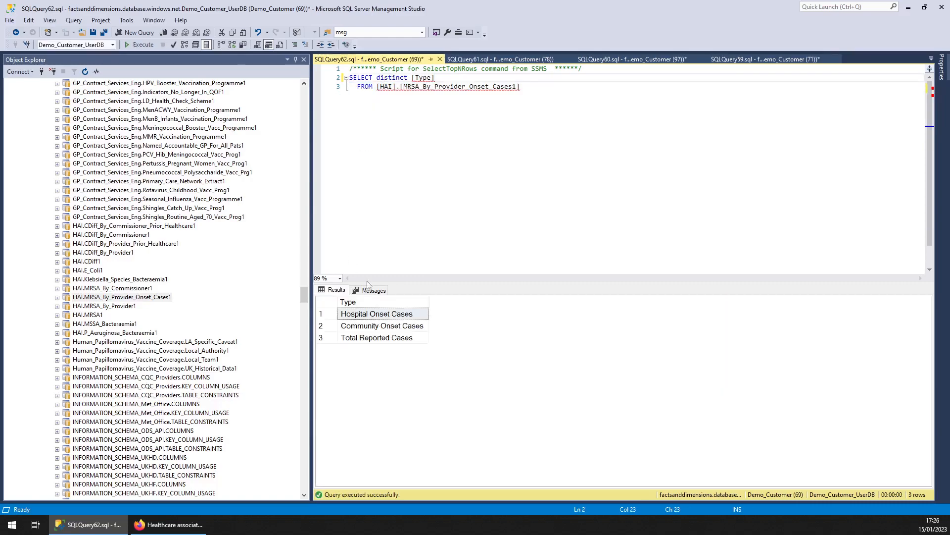
Return the top 1000 rows of MRSA_By_Provider1
right_click(103, 306)
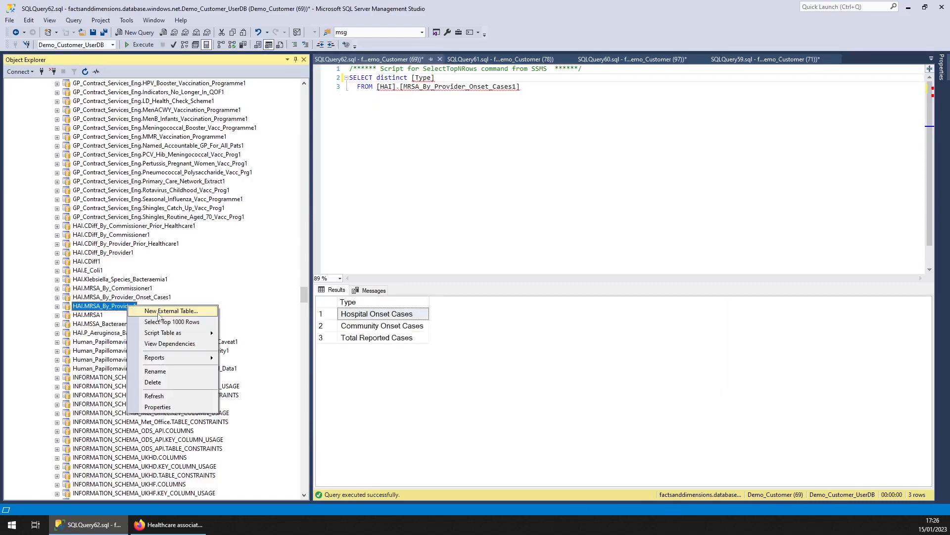
click(173, 321)
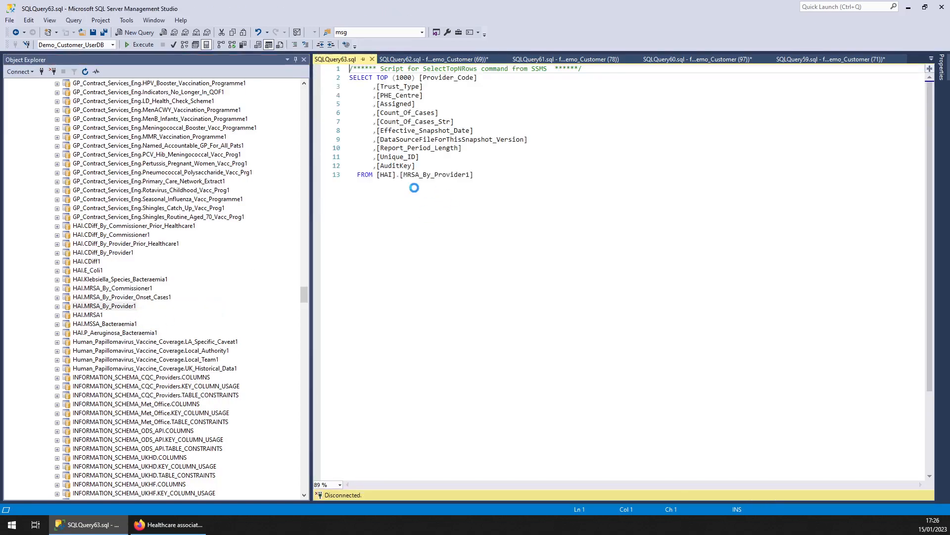
click(138, 44)
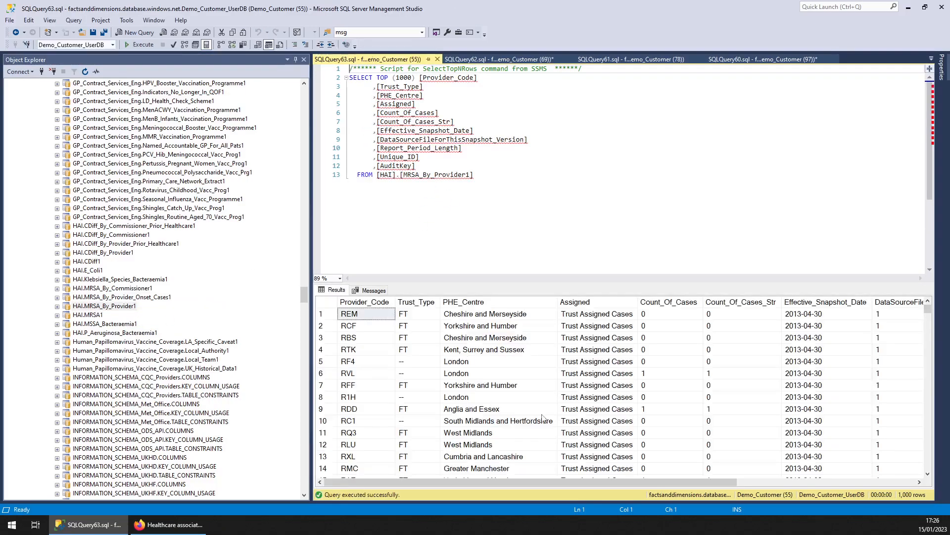
Query MRSA1's 10 distinct Metric values and select MSSA_Bacteraemia1
click(86, 314)
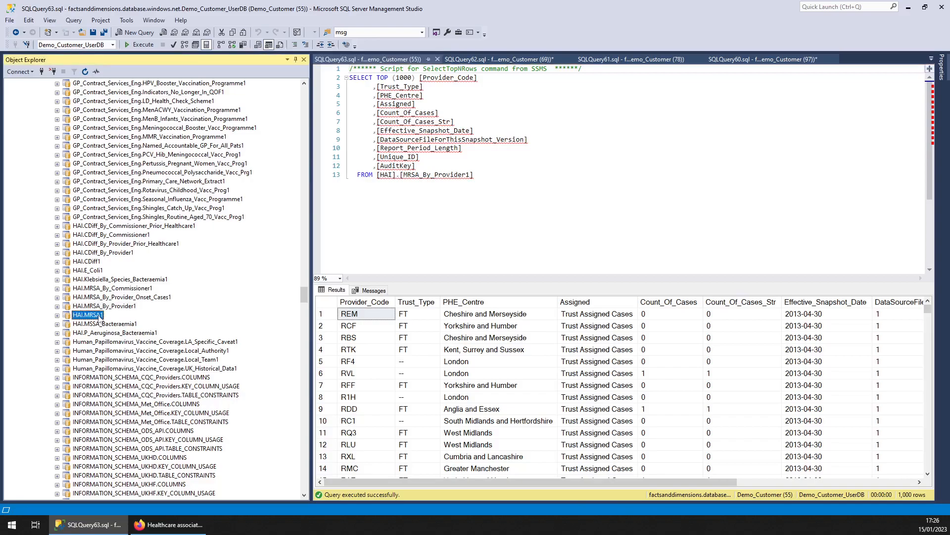
click(135, 31)
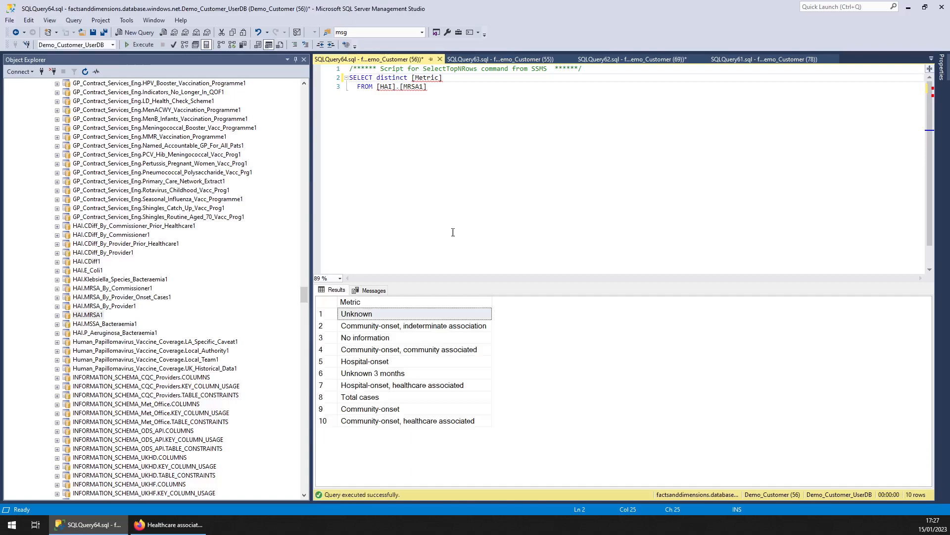
click(103, 323)
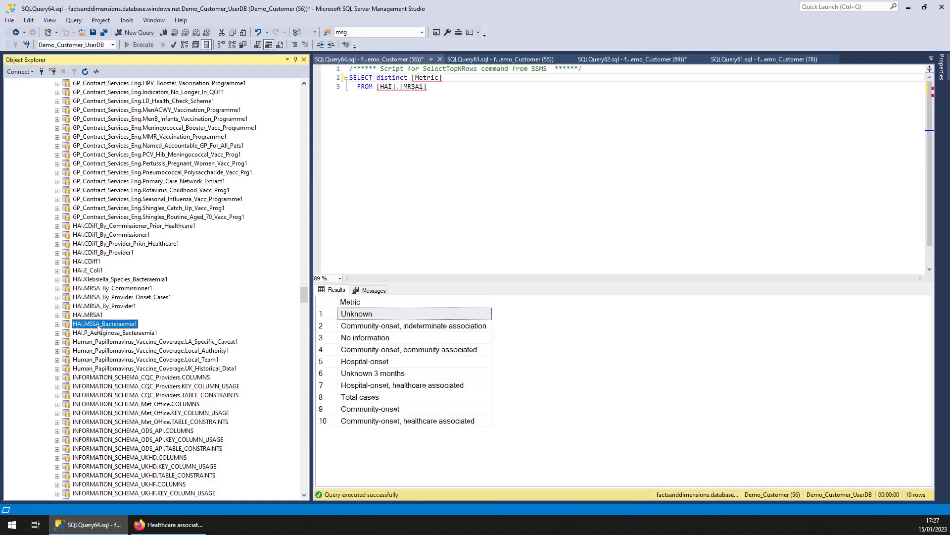
Query MSSA_Bacteraemia1's 11 distinct Metric values
click(135, 31)
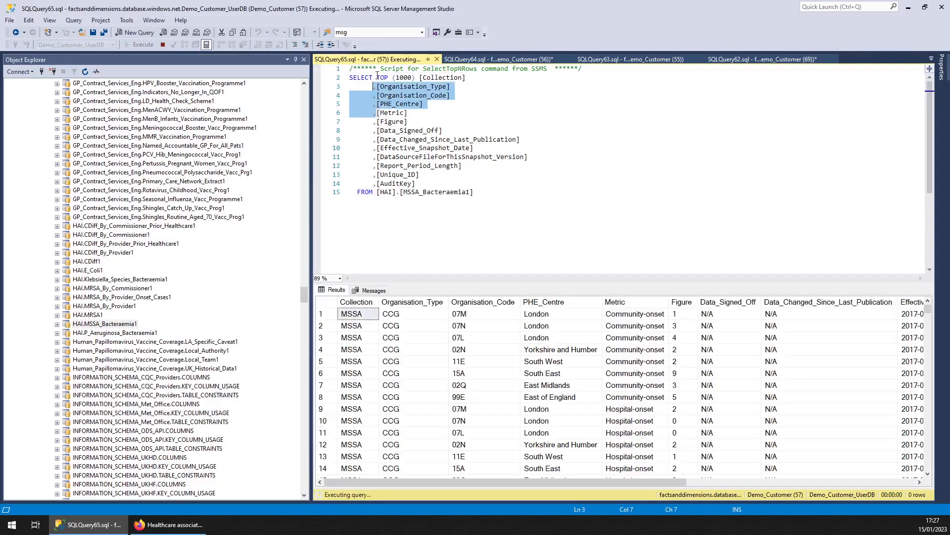
text(distinct [Metric)
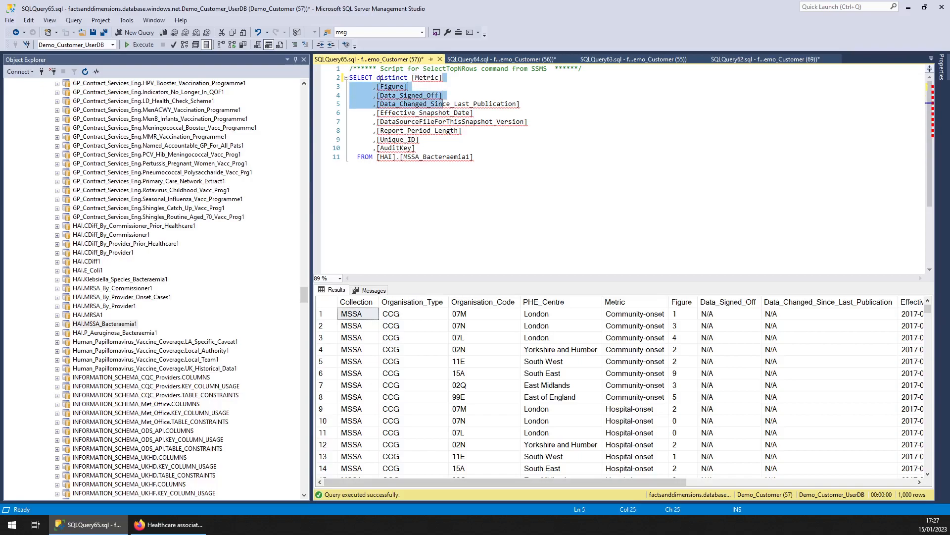
click(139, 45)
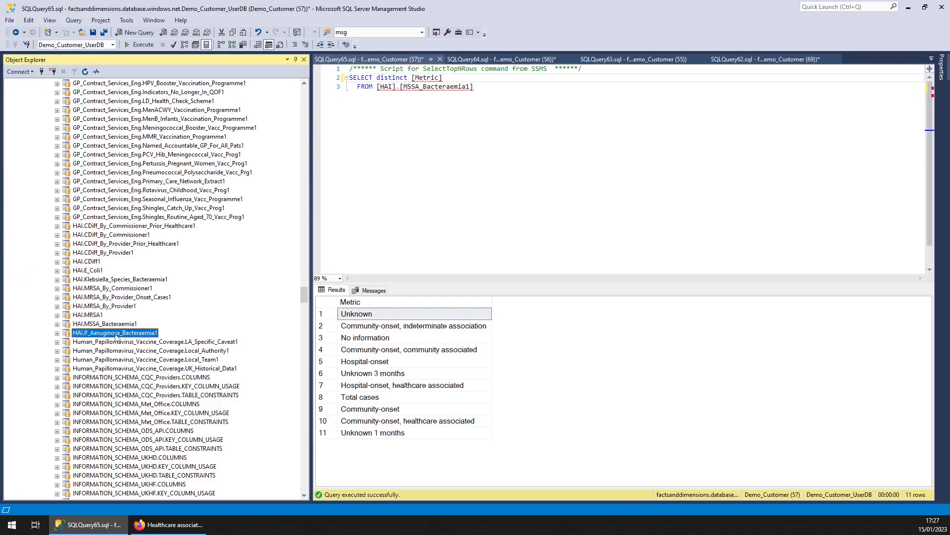
Query P_Aeruginosa_Bacteraemia1's 11 distinct Metric values and return to the 13-table summary
click(135, 32)
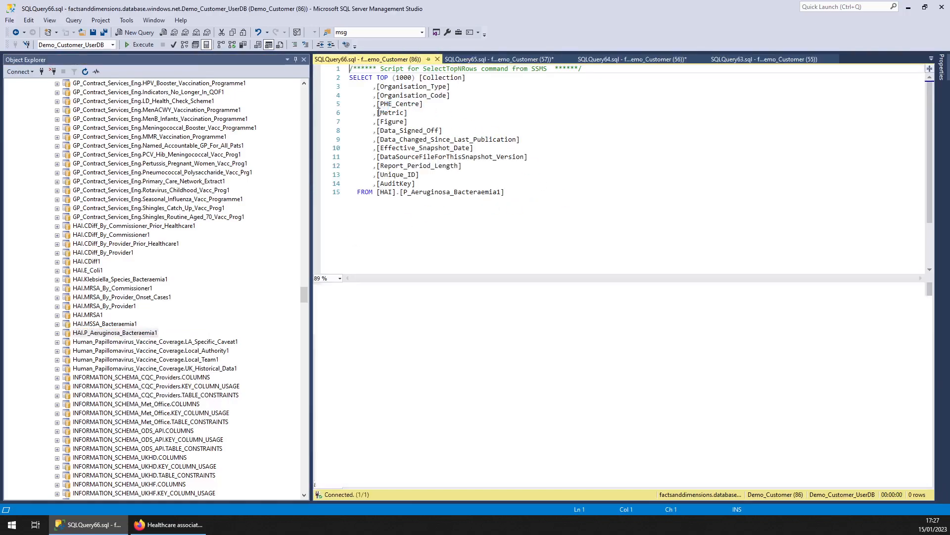
click(139, 44)
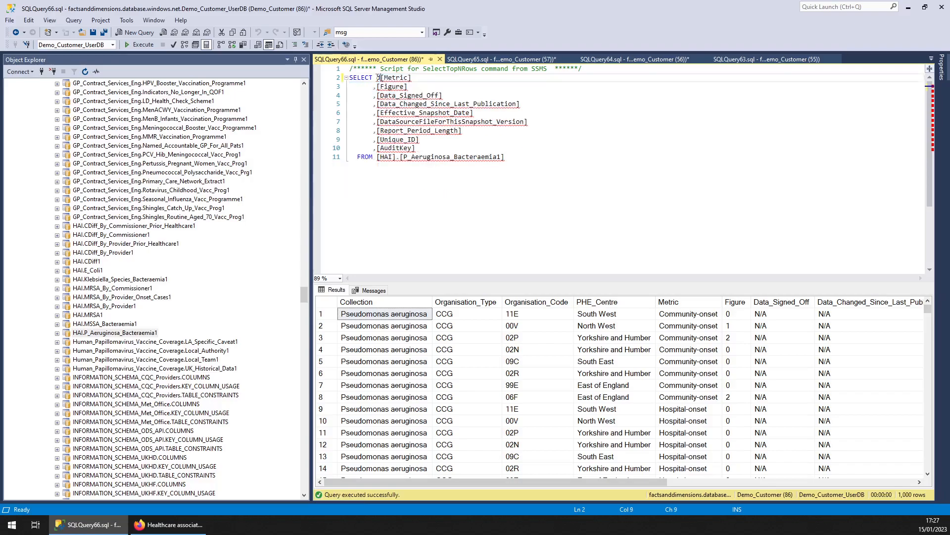
text(distinct)
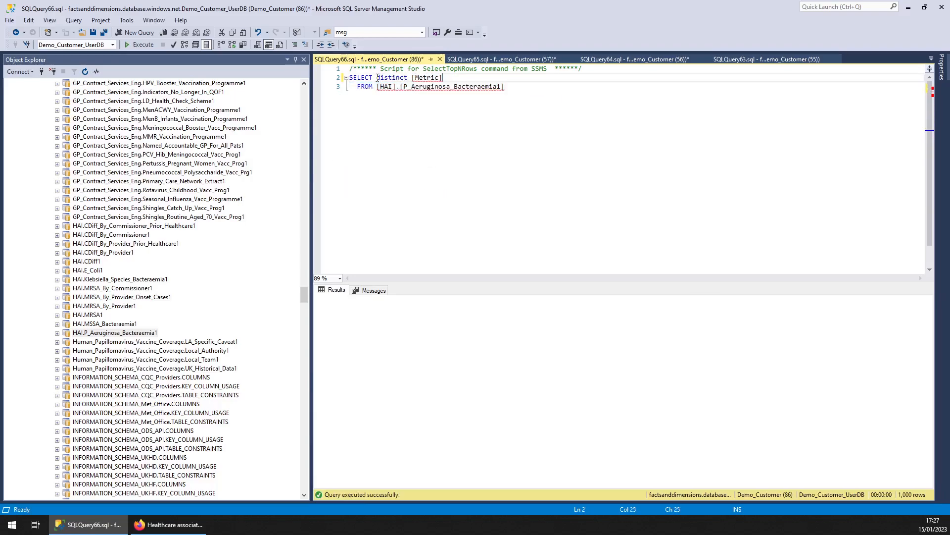
click(140, 44)
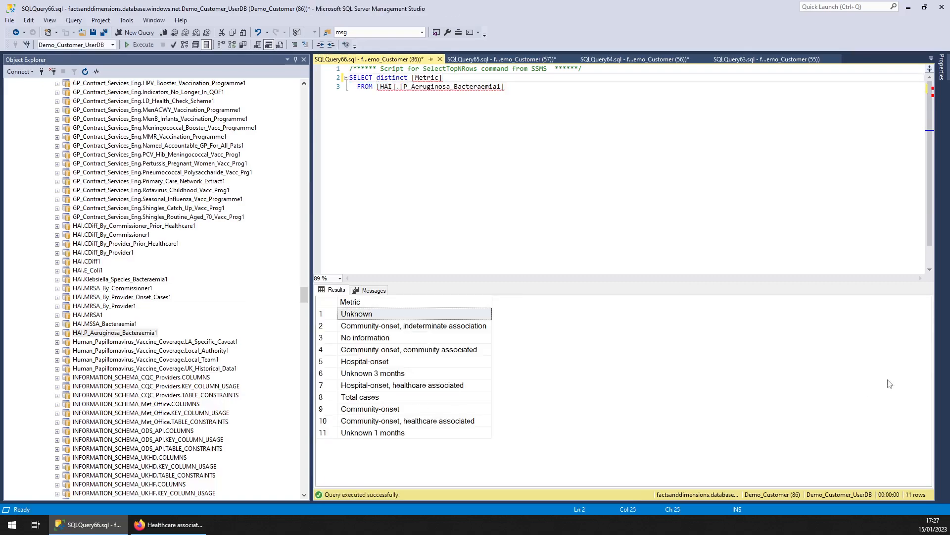
click(782, 58)
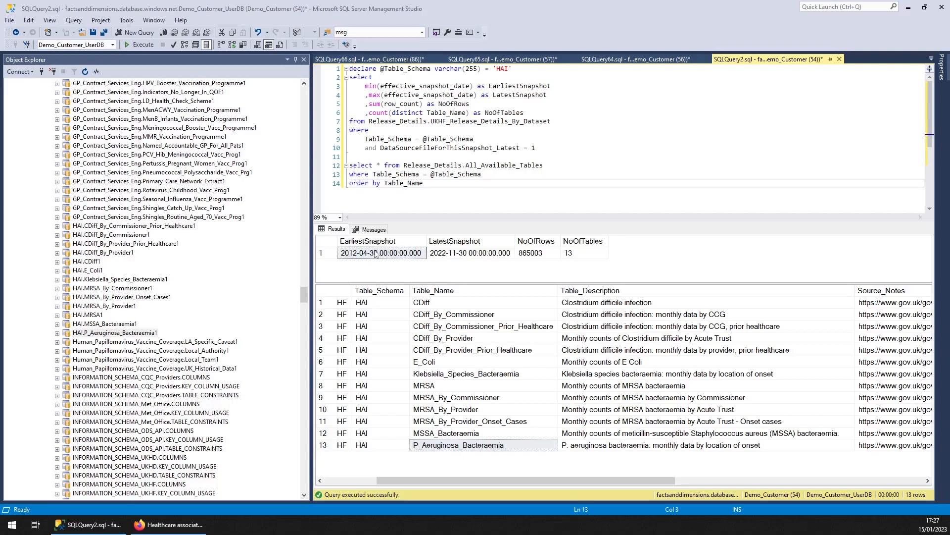
click(380, 252)
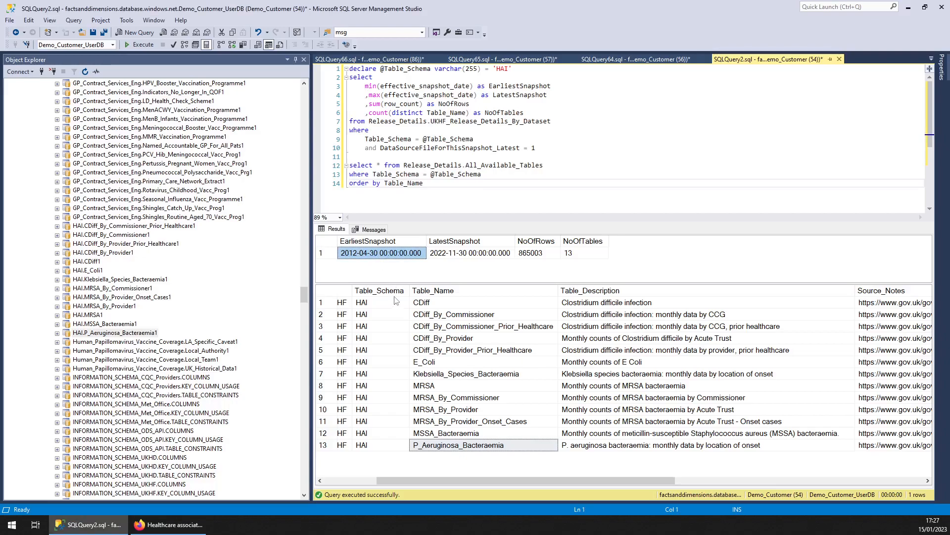
mouse_move(403, 296)
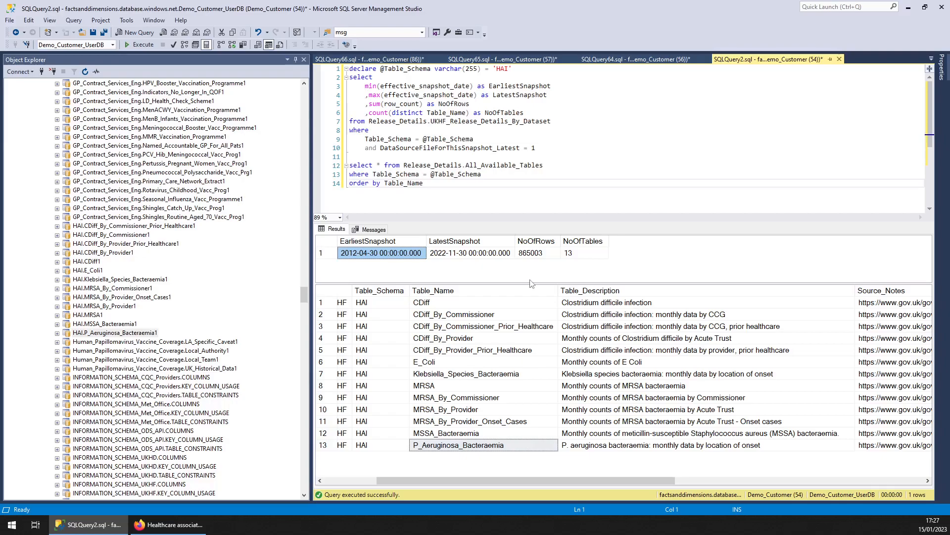
mouse_move(534, 263)
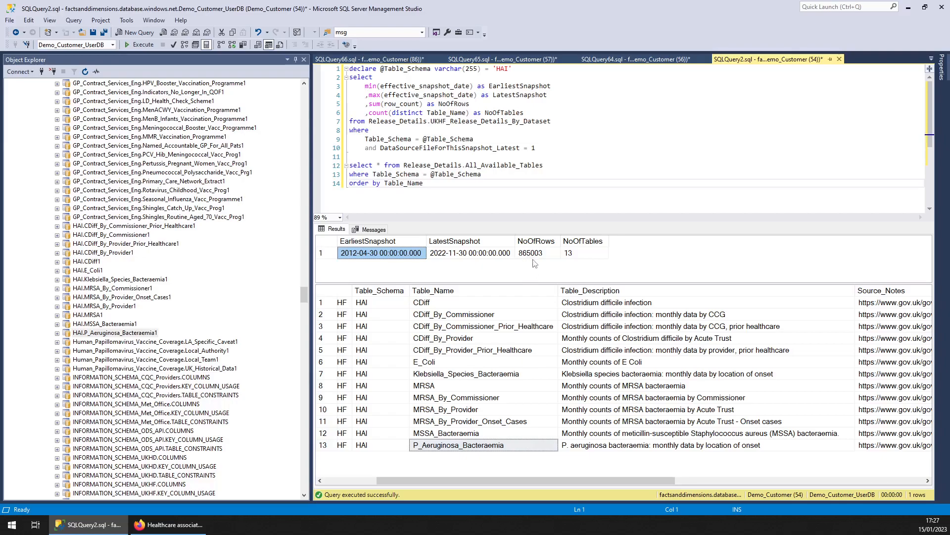